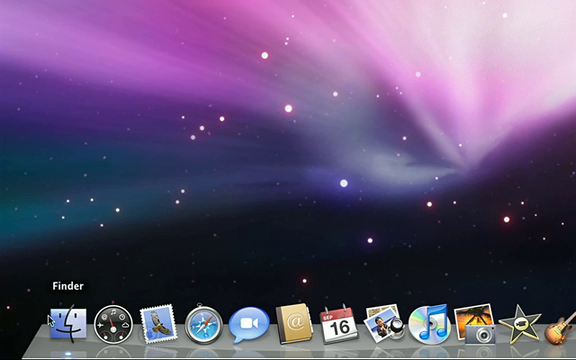
pyautogui.moveTo(292, 324)
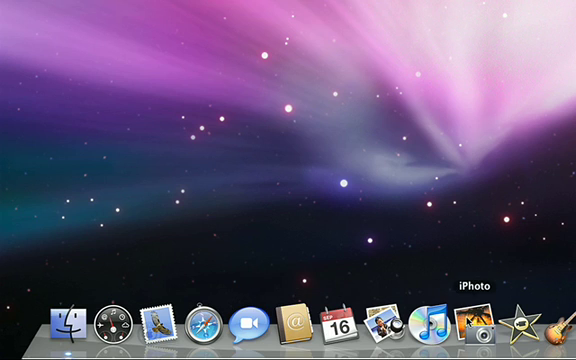
# Select the external drive and the backup drive icons on the desktop
pyautogui.click(20, 8)
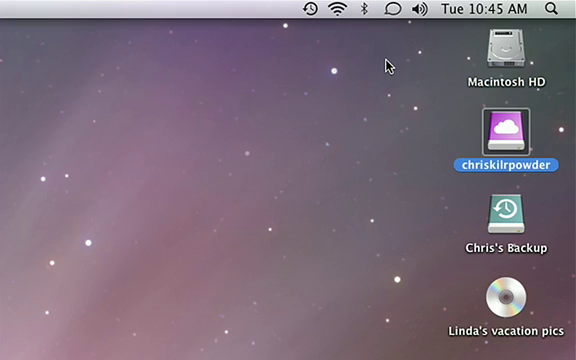
pyautogui.click(498, 216)
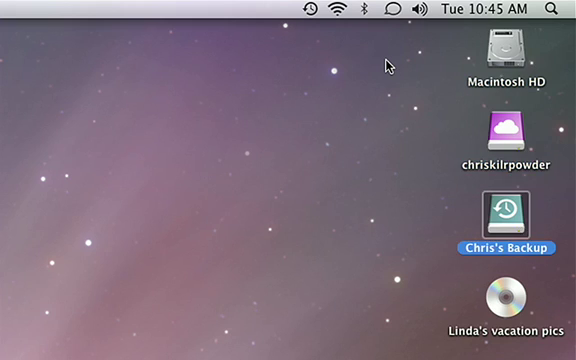
pyautogui.click(524, 304)
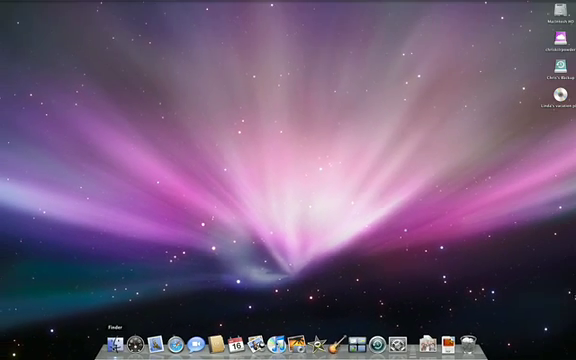
# Show the home folder's contents in a Finder window, then switch to the Documents folder
pyautogui.click(136, 344)
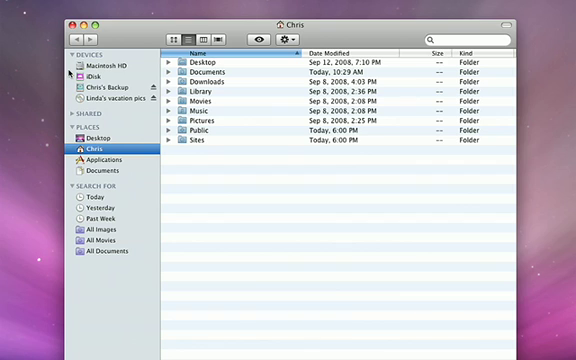
pyautogui.click(100, 160)
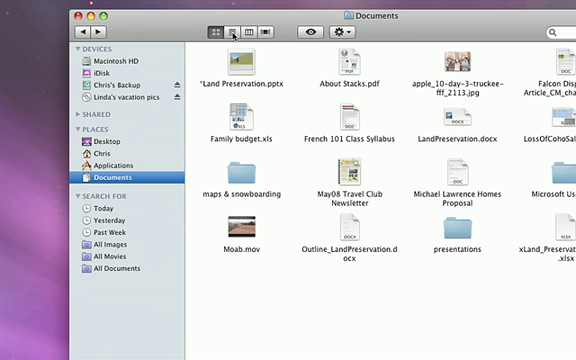
# Show the Documents folder's files and folders as large icons
pyautogui.click(240, 30)
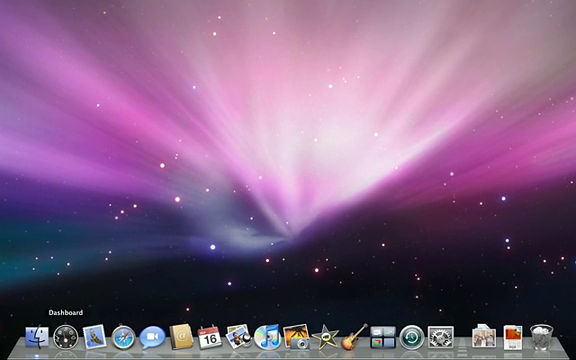
pyautogui.moveTo(156, 344)
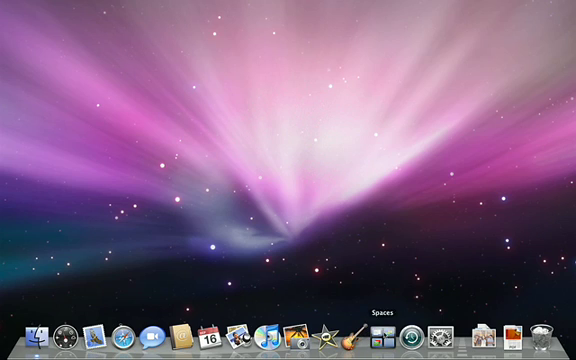
pyautogui.moveTo(510, 336)
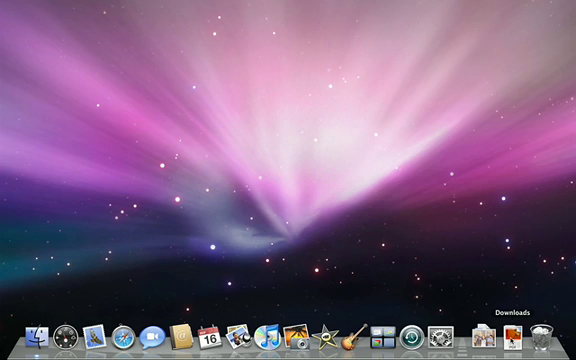
pyautogui.moveTo(490, 340)
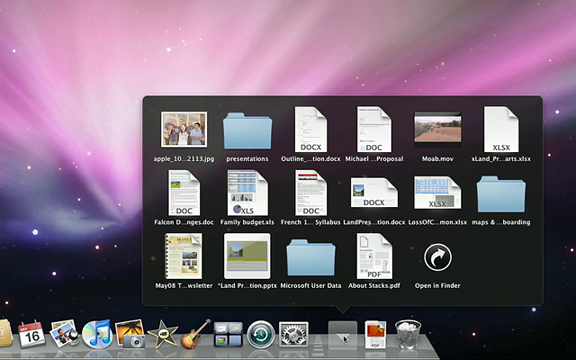
pyautogui.click(356, 324)
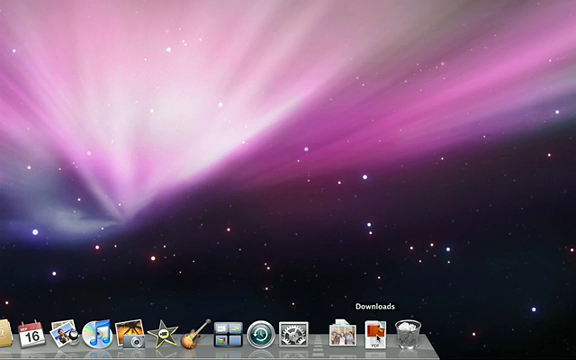
pyautogui.click(368, 334)
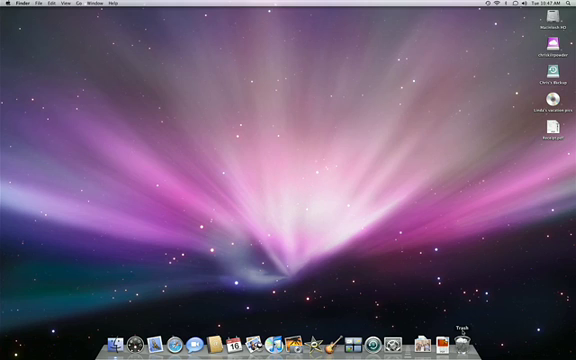
# Reveal the Trash's Open and Empty Trash choices from the Dock
pyautogui.click(560, 132)
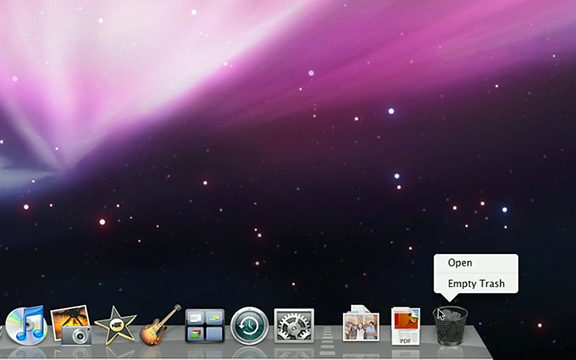
pyautogui.moveTo(478, 284)
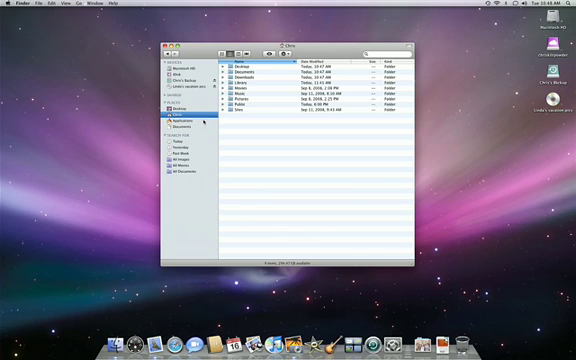
# List the installed programs in the Applications folder and scroll through them
pyautogui.click(172, 122)
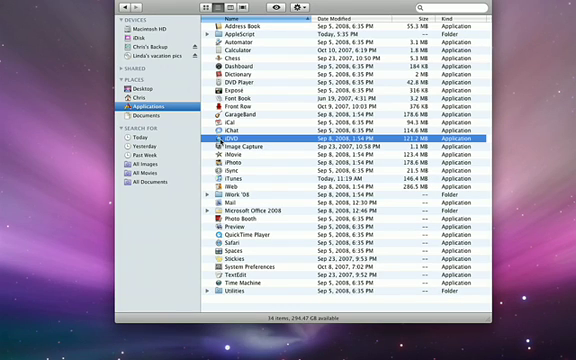
pyautogui.scroll(-3)
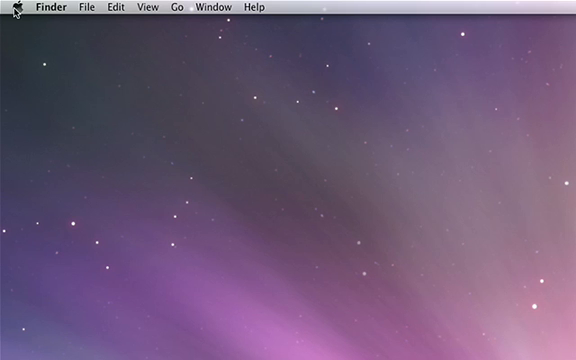
pyautogui.click(20, 8)
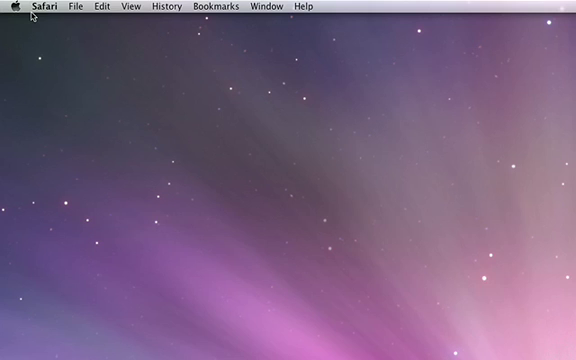
# Reveal Safari's menu with Hide Safari, Hide Others and Quit Safari
pyautogui.click(46, 8)
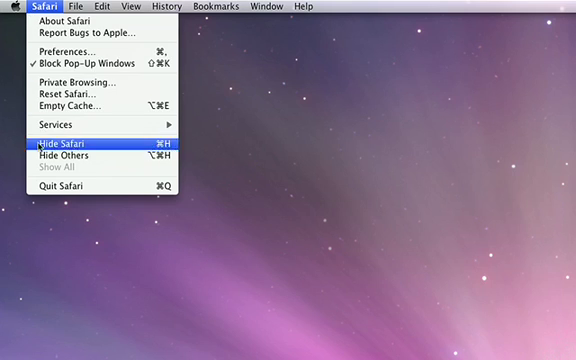